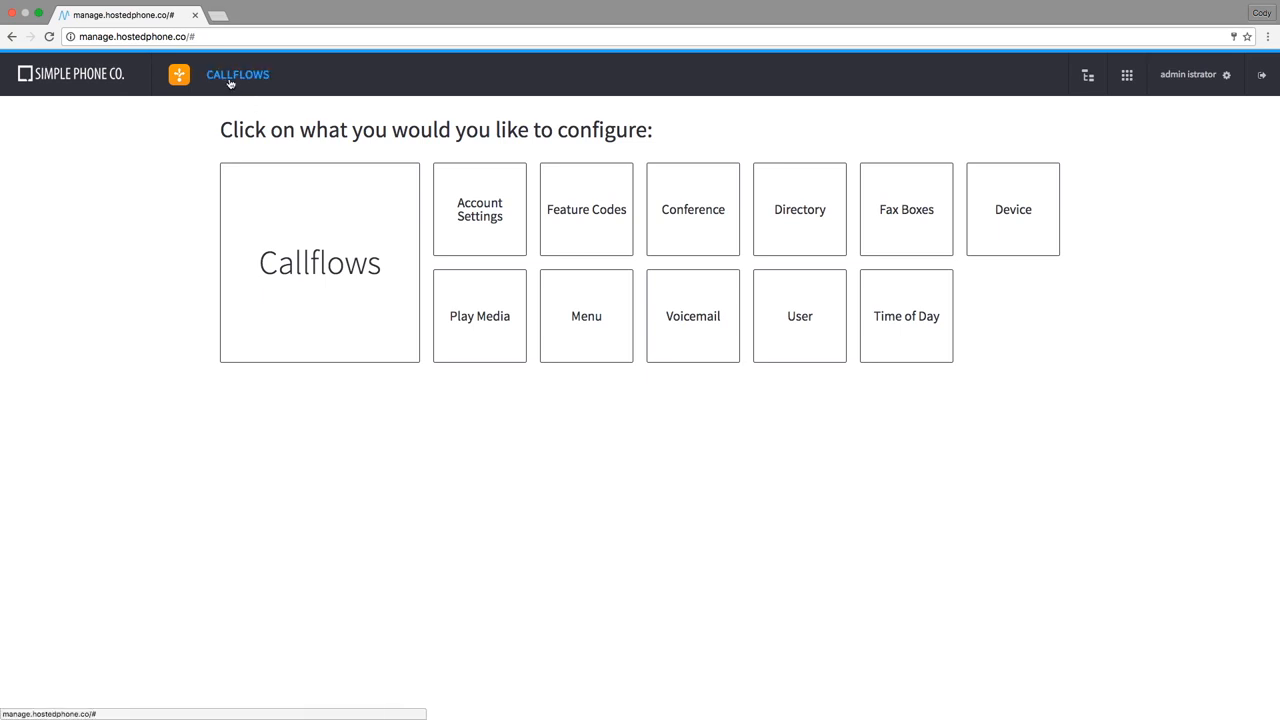
pyautogui.moveTo(214, 82)
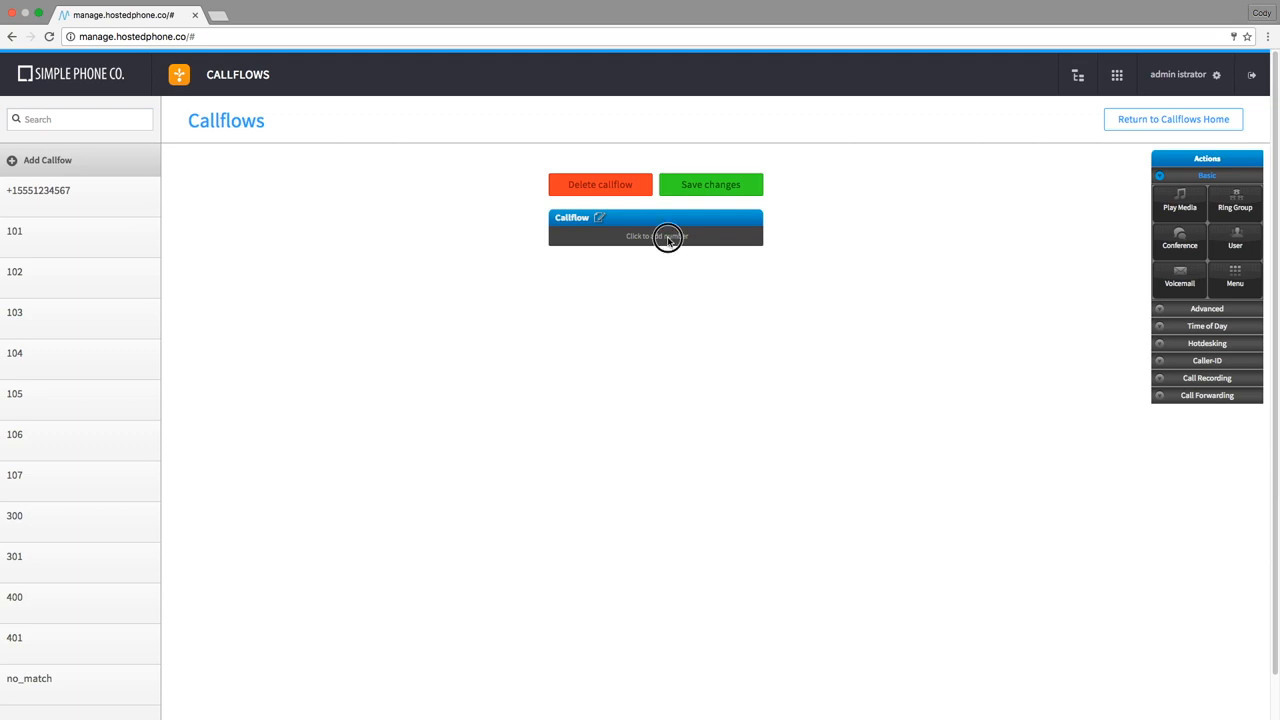
# Step: Assign extension 500 to the new callflow from the number suggestions
pyautogui.click(656, 236)
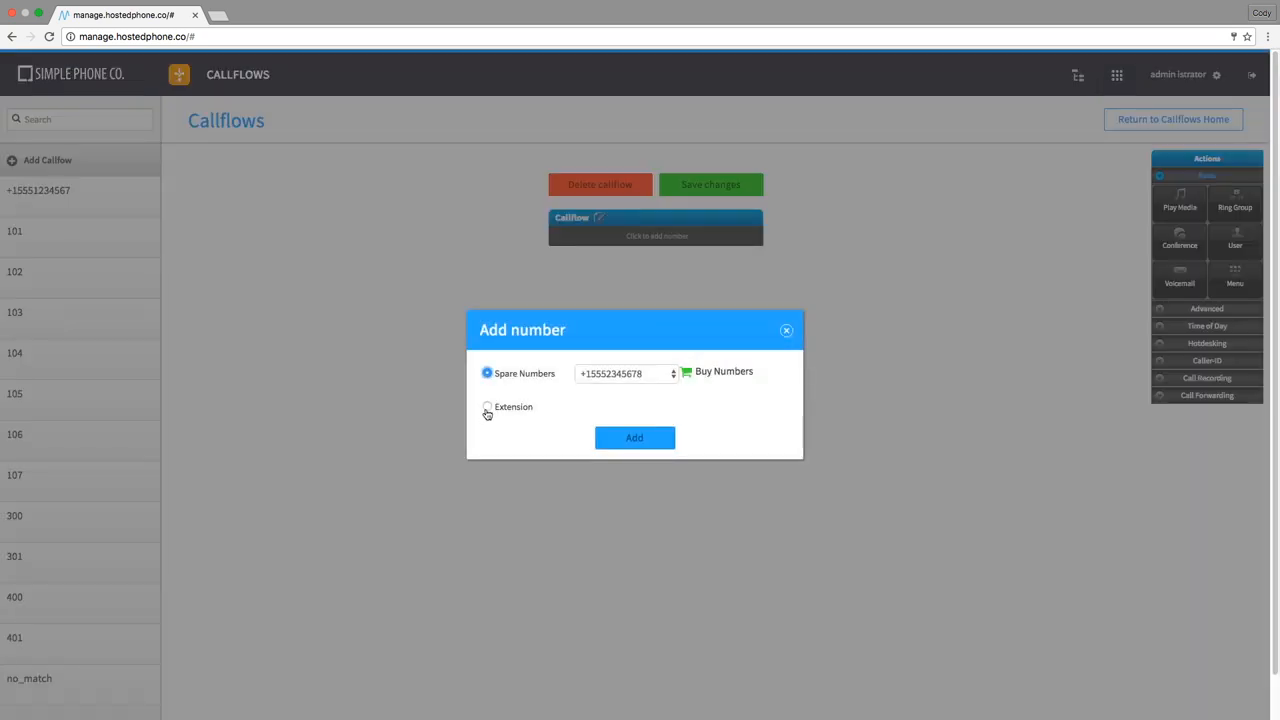
pyautogui.write('50')
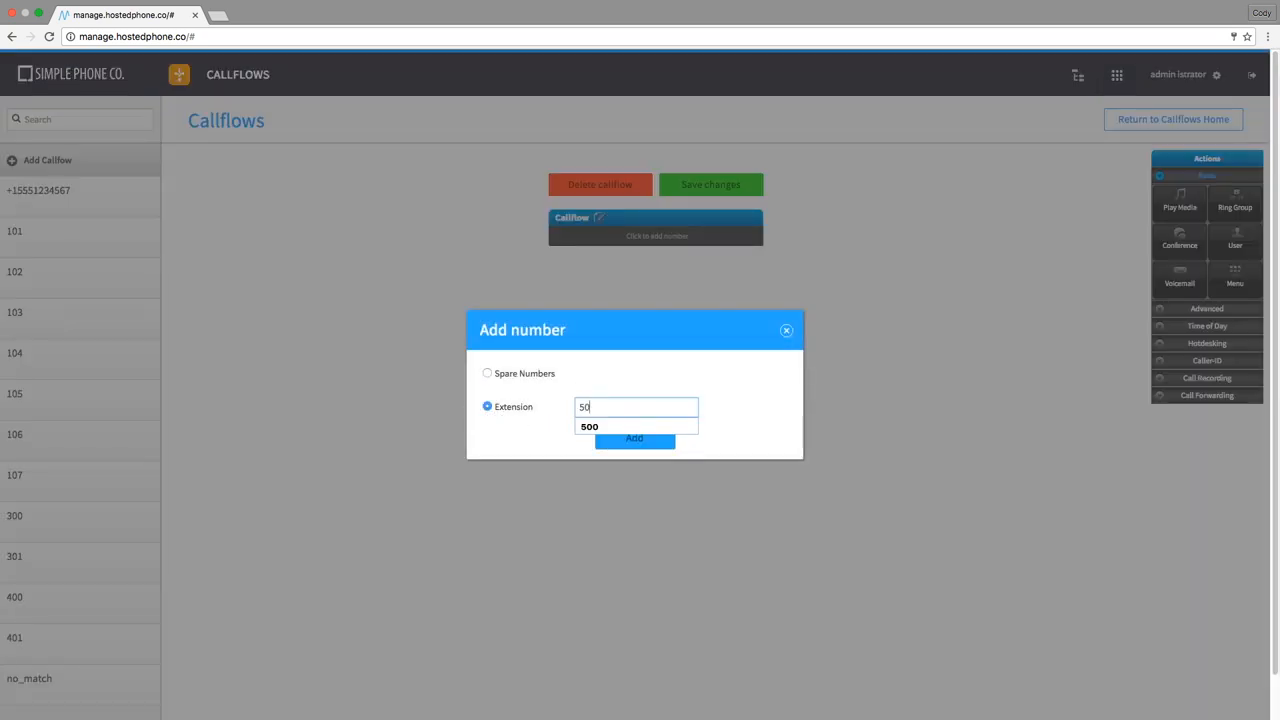
pyautogui.click(588, 426)
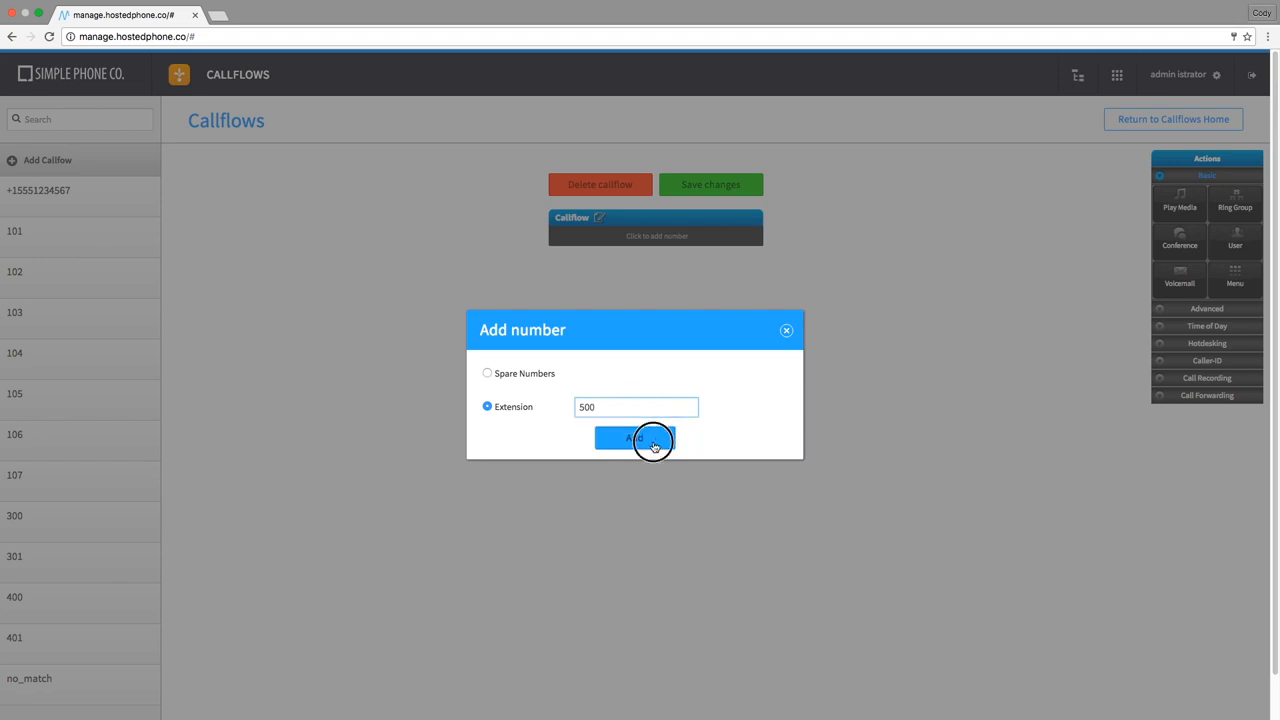
pyautogui.click(636, 438)
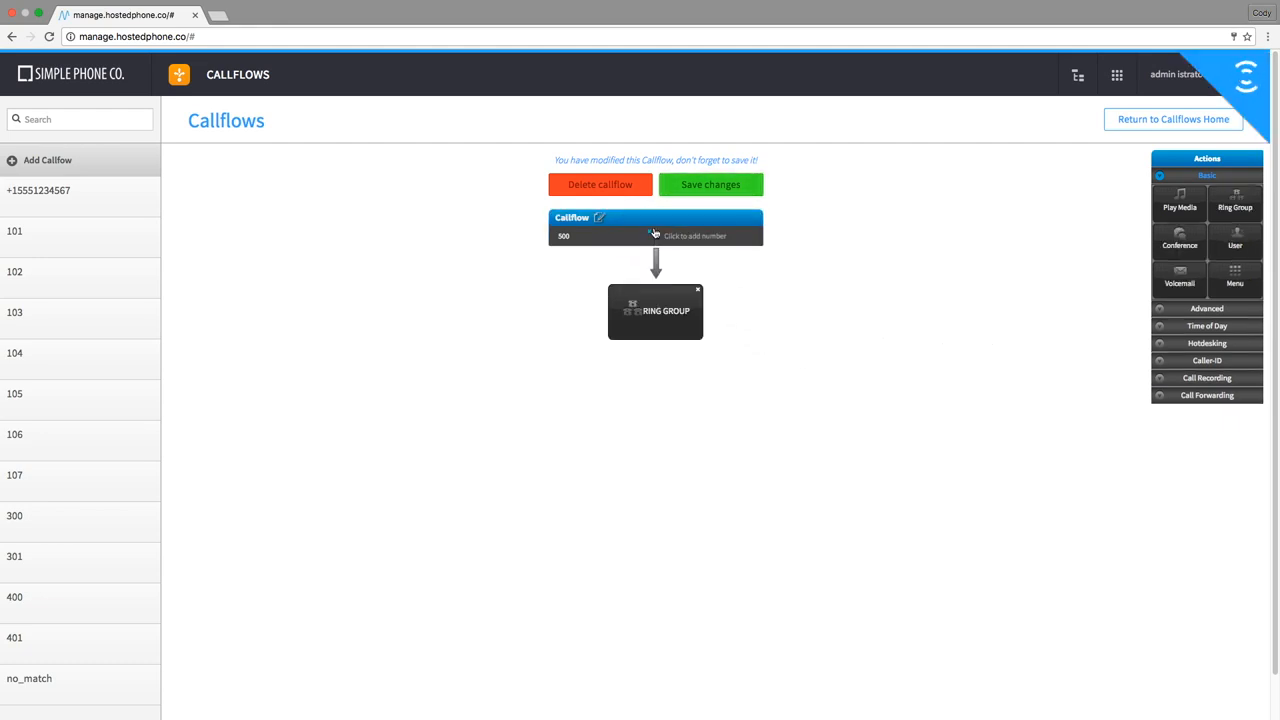
# Step: Name the ring group IT Dept, keeping 'At the same time' strategy and Default ringback
pyautogui.click(656, 312)
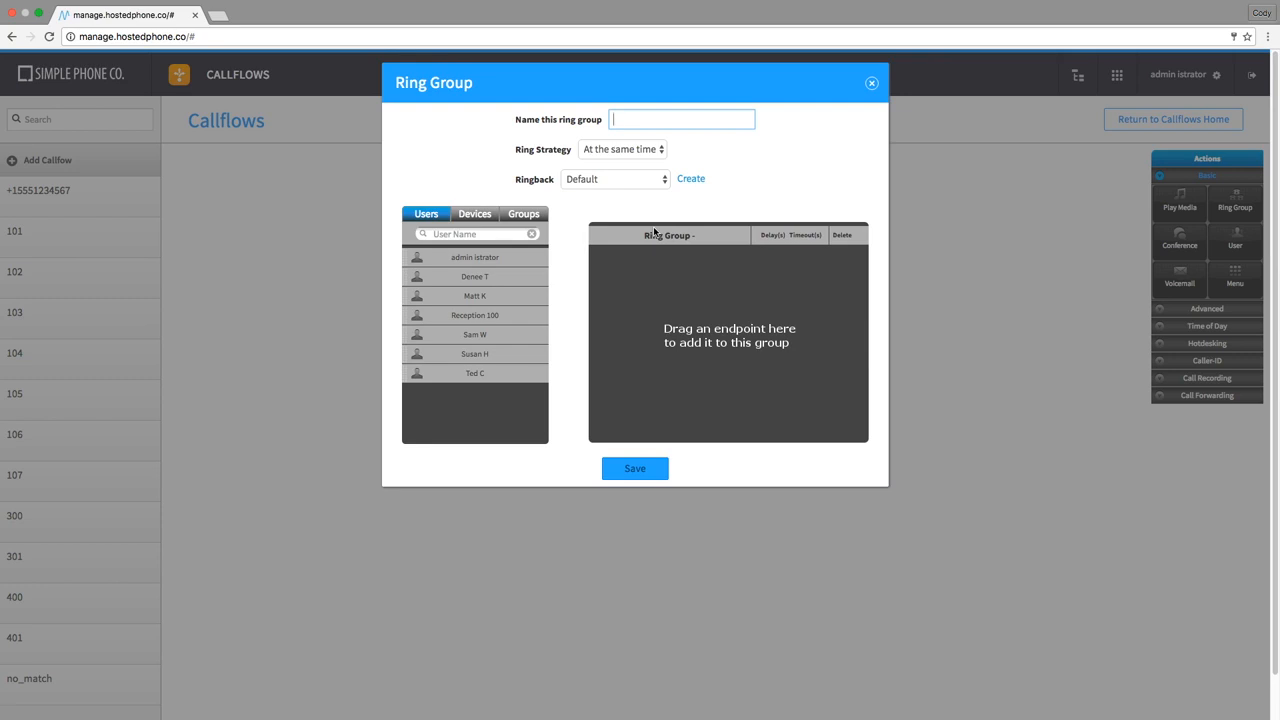
pyautogui.write('IT Dept')
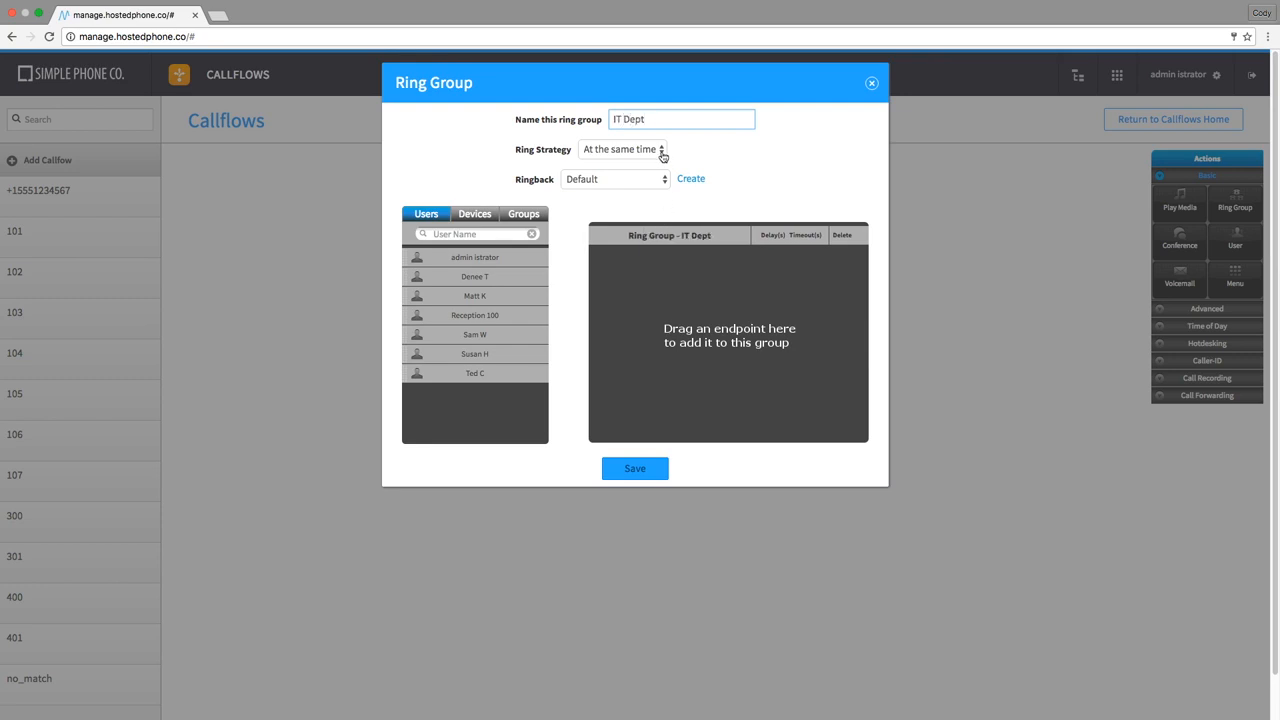
pyautogui.click(622, 148)
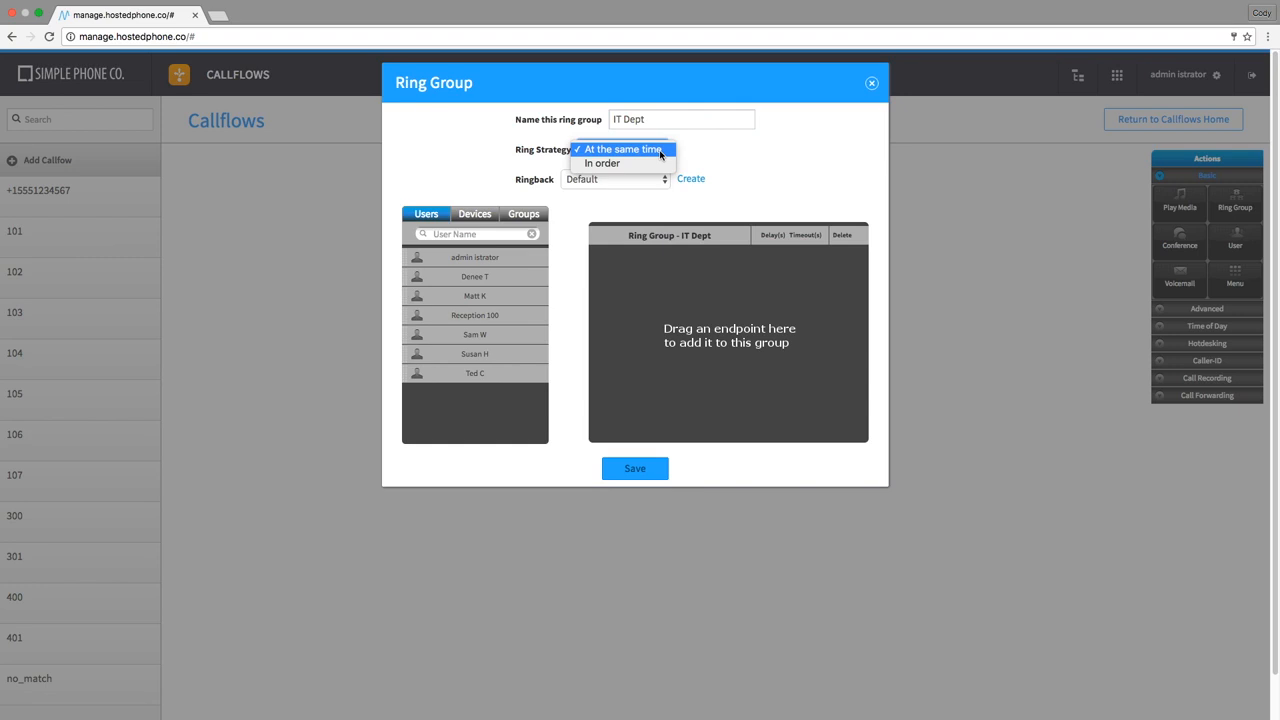
pyautogui.moveTo(602, 164)
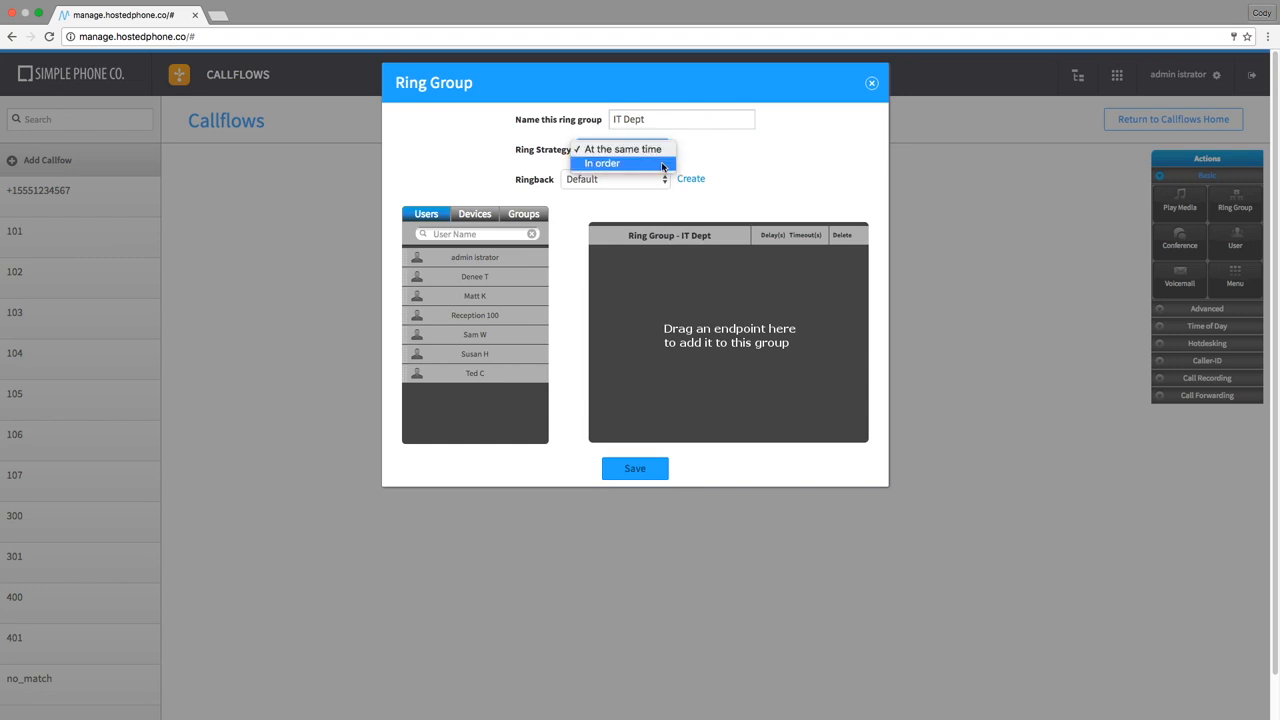
pyautogui.click(622, 148)
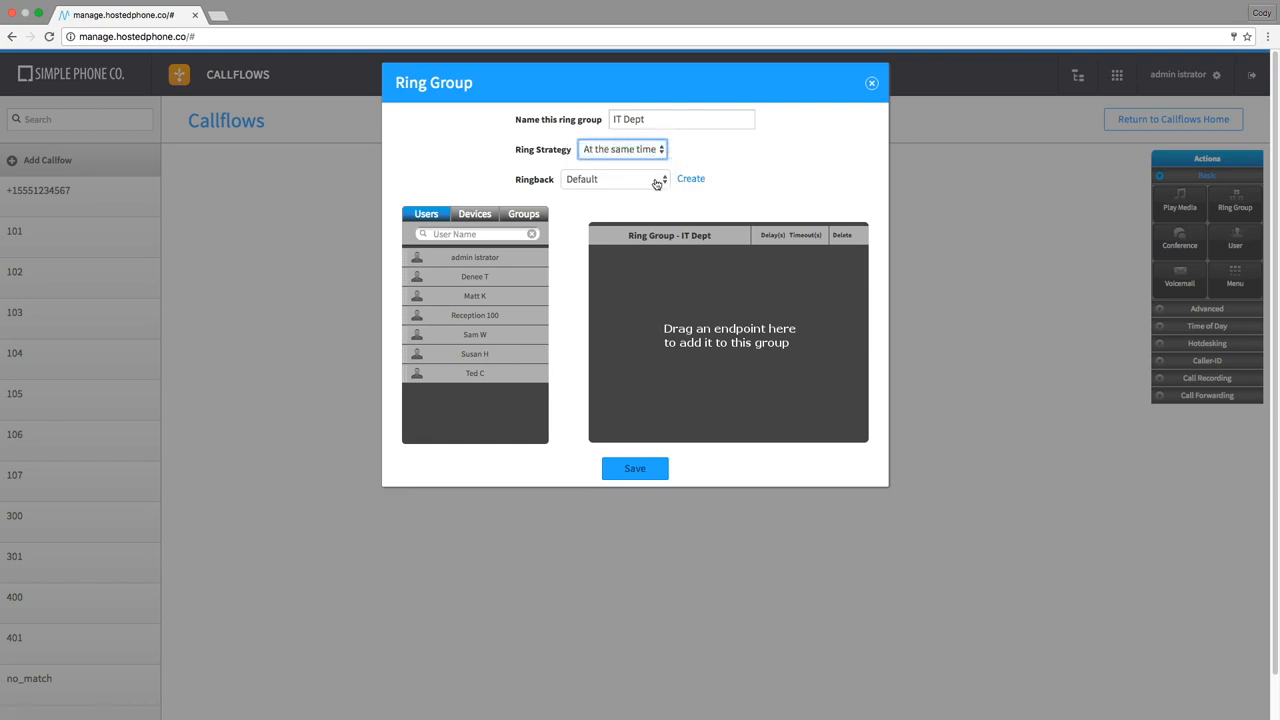
pyautogui.click(614, 180)
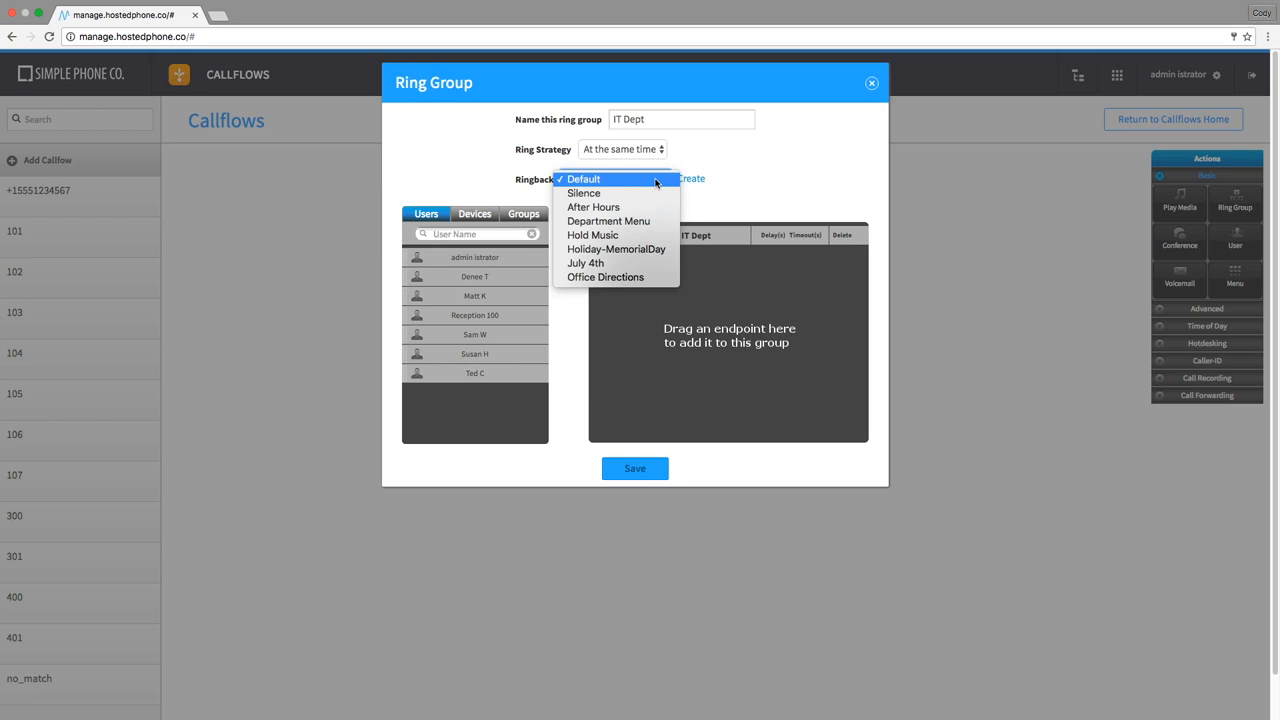
pyautogui.moveTo(608, 220)
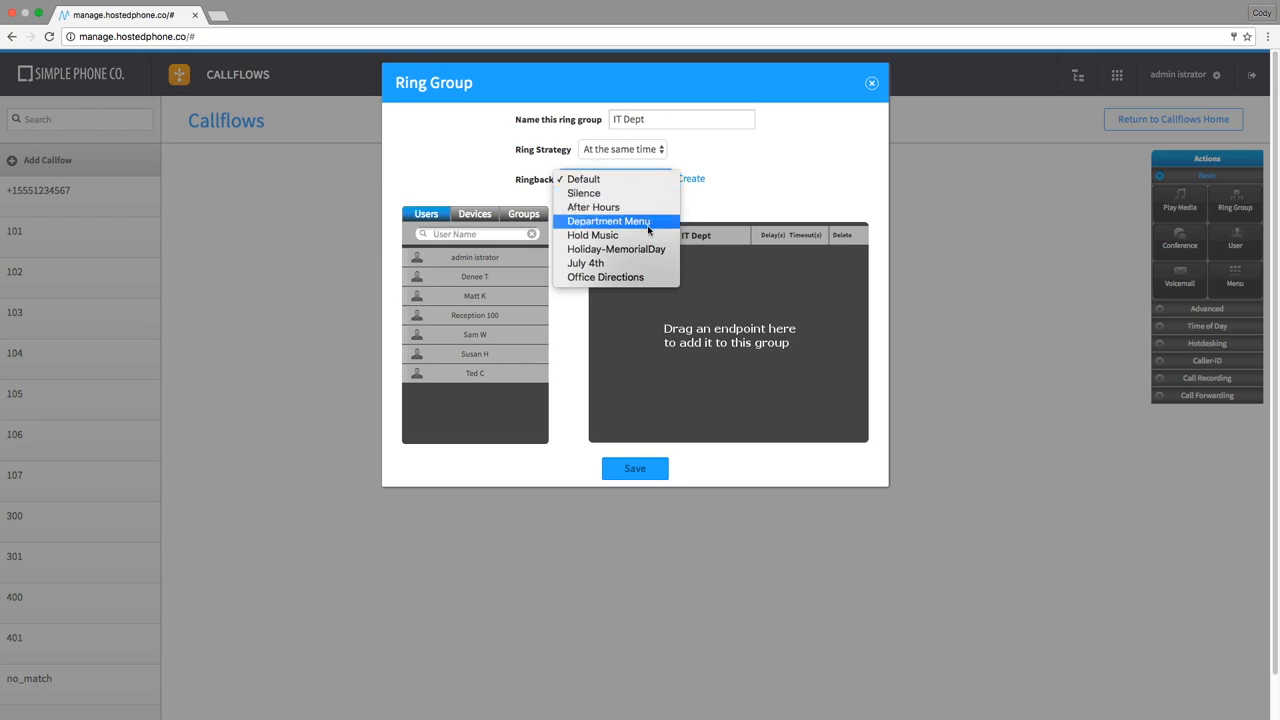
pyautogui.moveTo(632, 182)
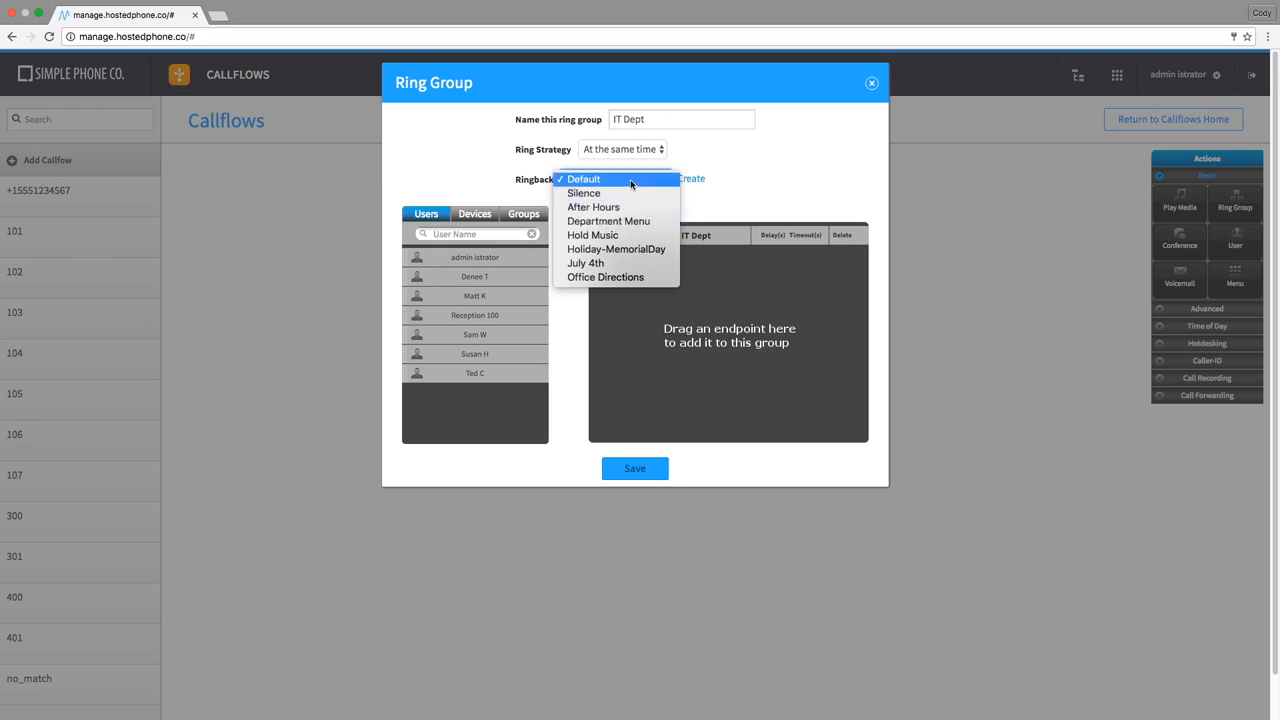
pyautogui.click(584, 180)
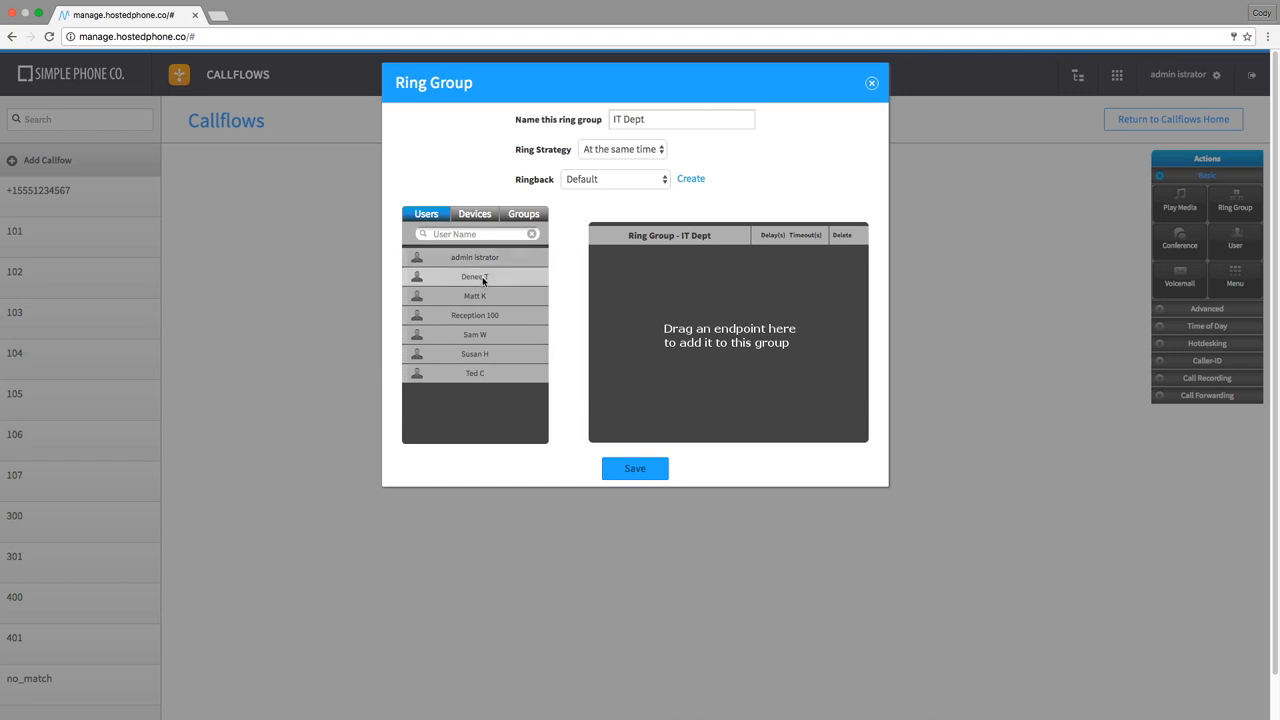
pyautogui.moveTo(474, 256); pyautogui.dragTo(756, 288)
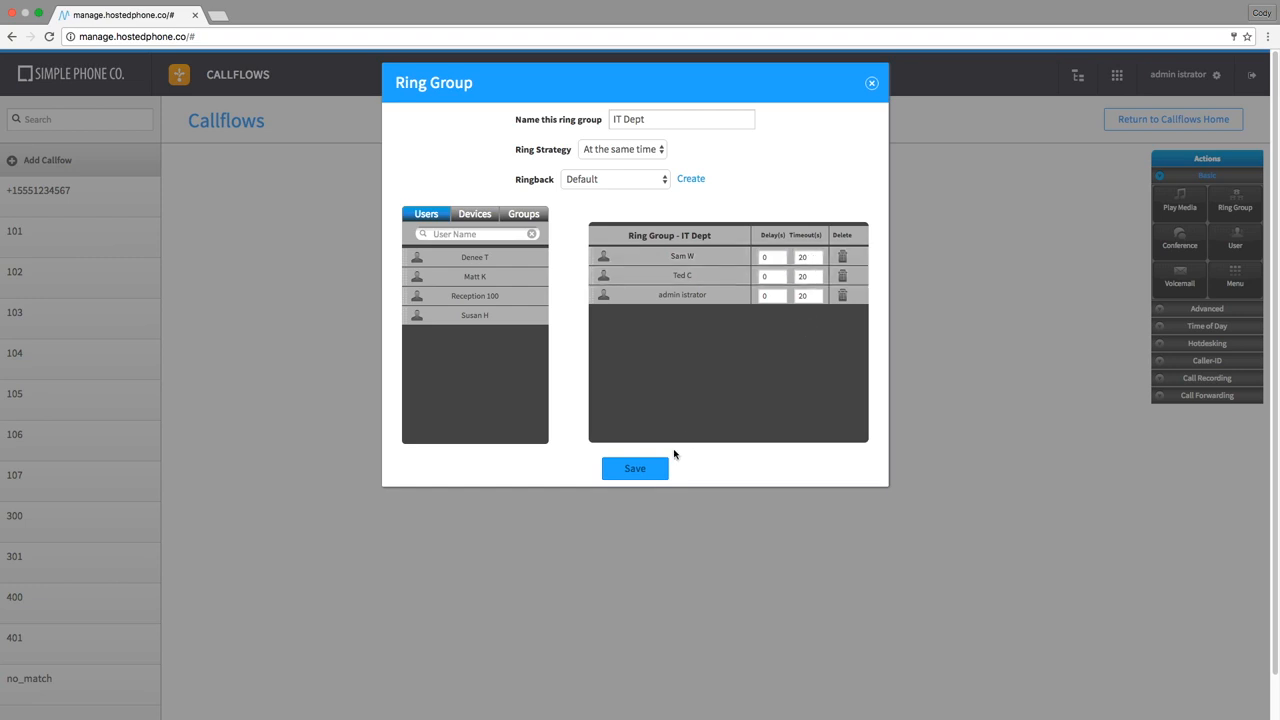
pyautogui.click(636, 468)
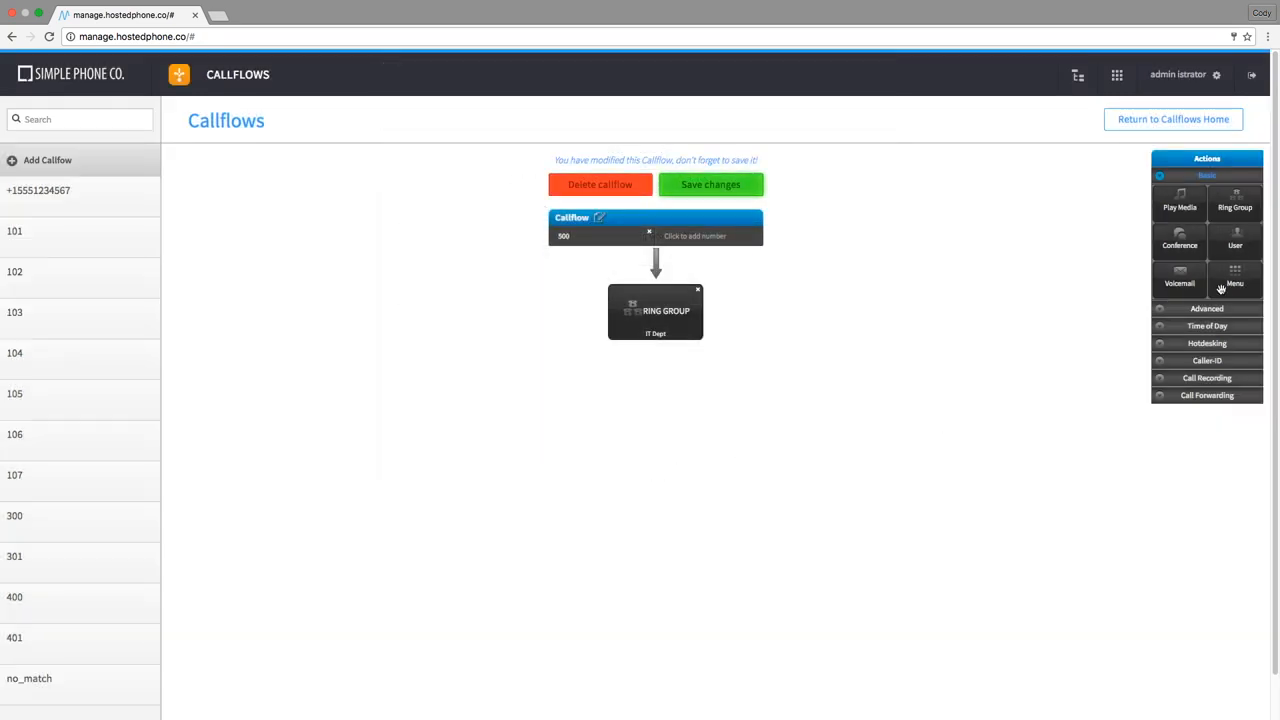
# Step: Add a voicemail step after IT Dept using the Admin VM box
pyautogui.click(1180, 284)
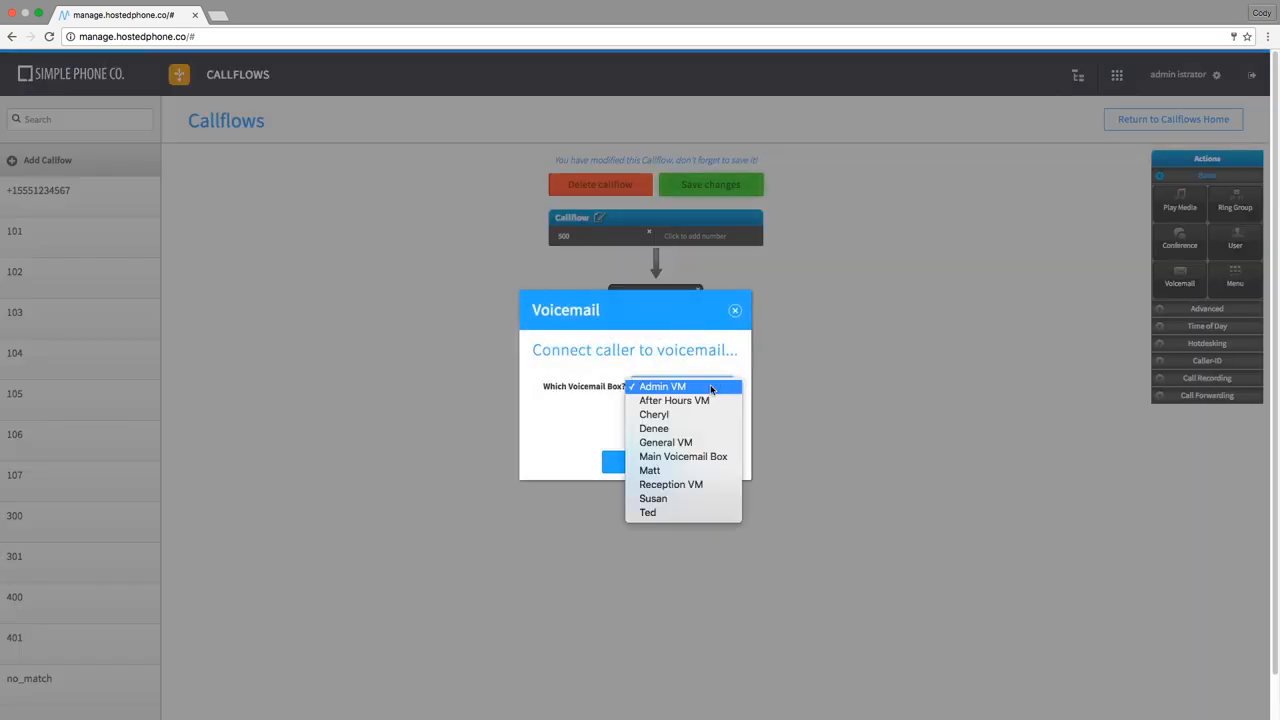
pyautogui.click(662, 386)
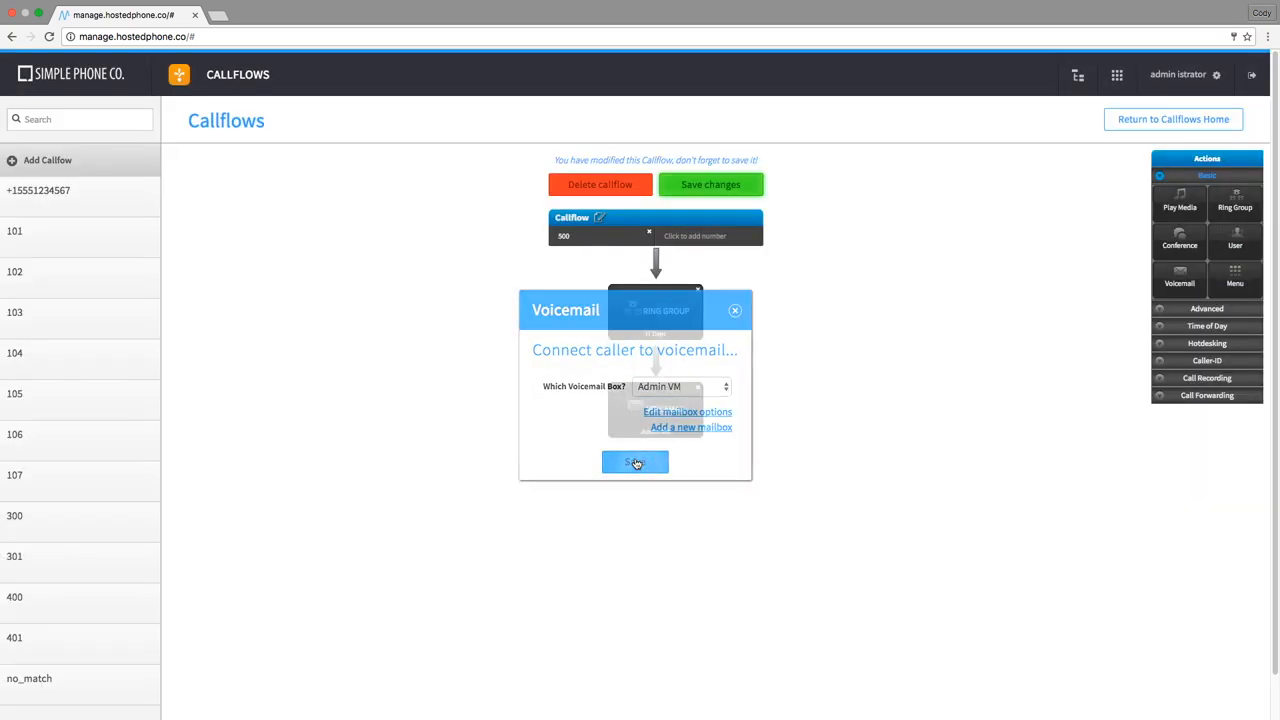
pyautogui.click(636, 462)
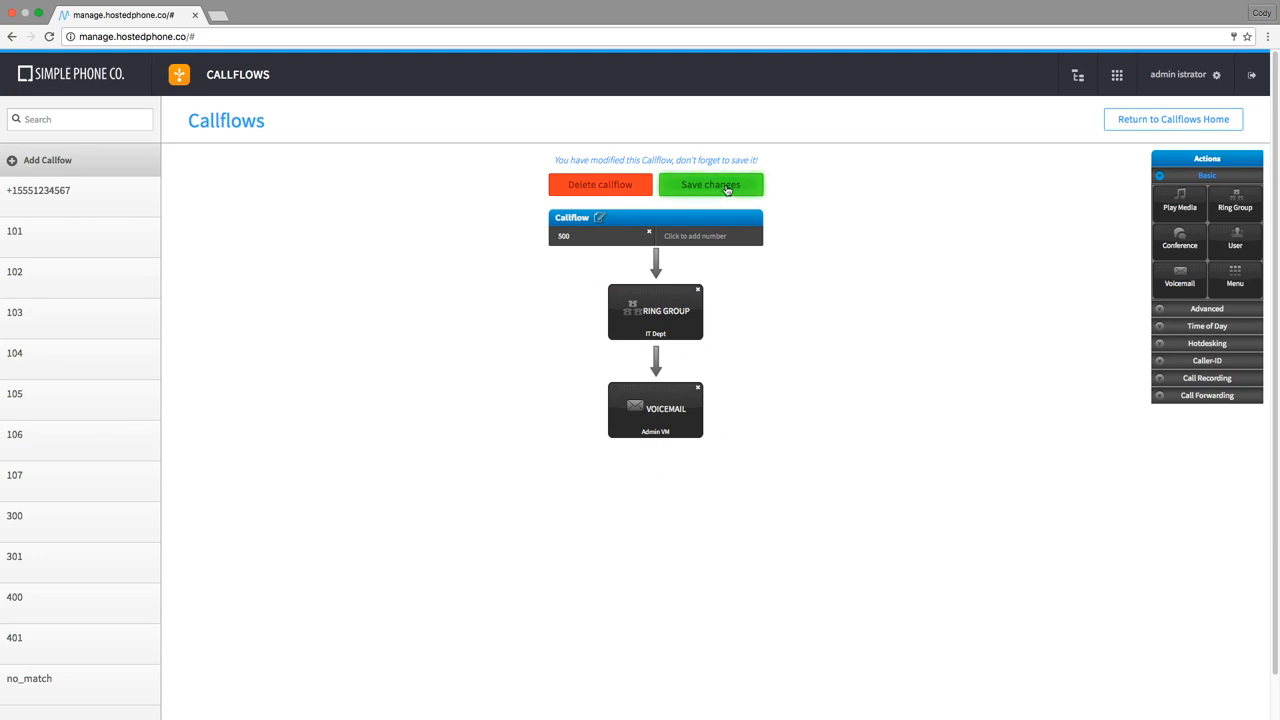
# Step: Save changes so the extension 500 callflow appears in the callflow list
pyautogui.click(710, 184)
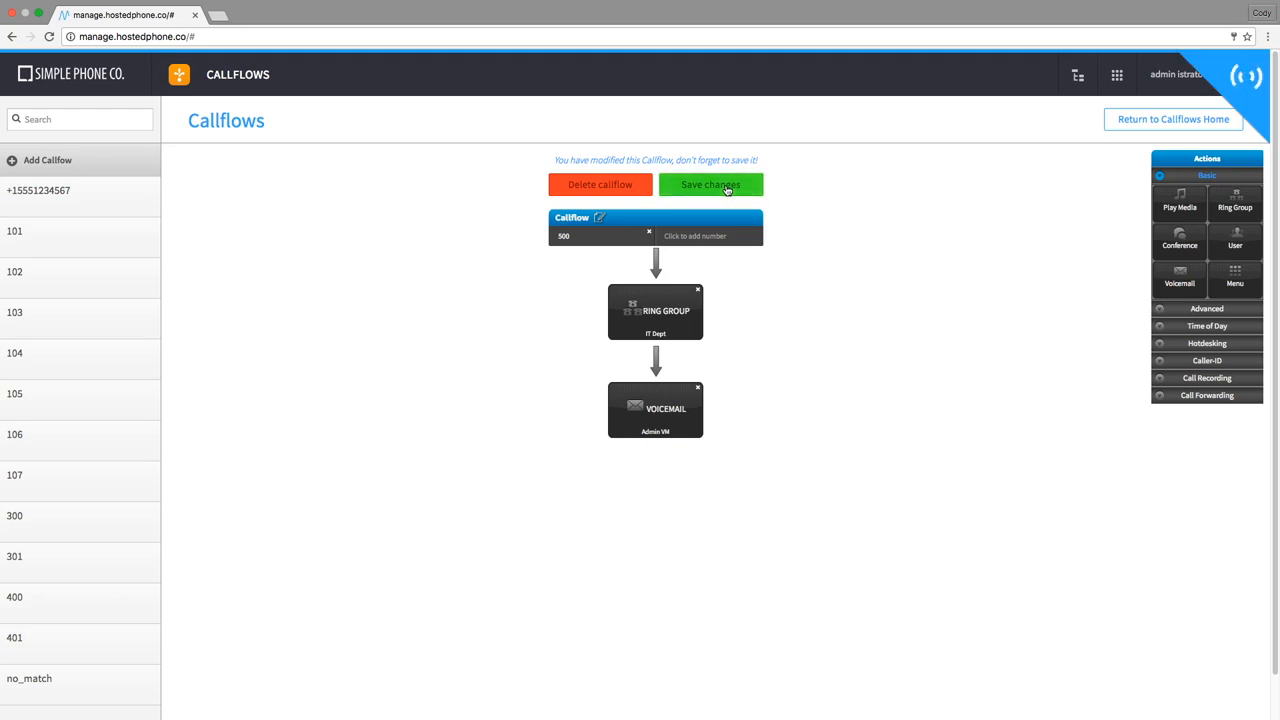
pyautogui.click(712, 184)
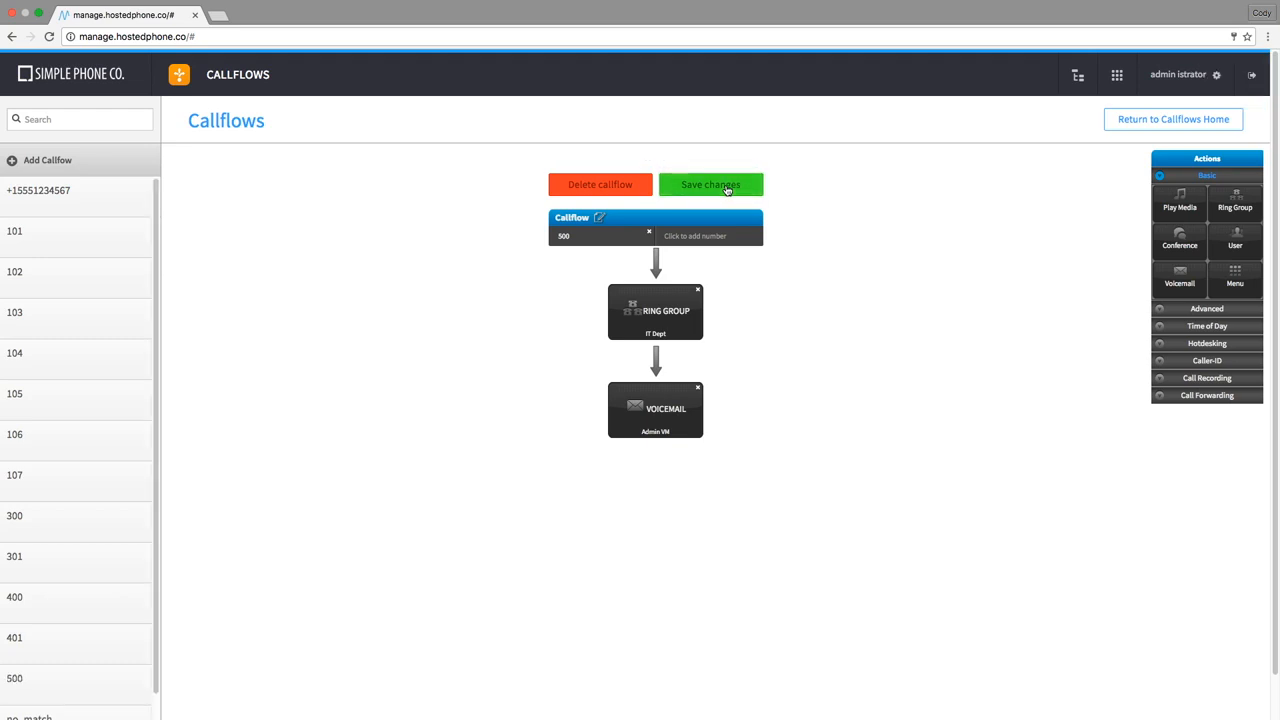